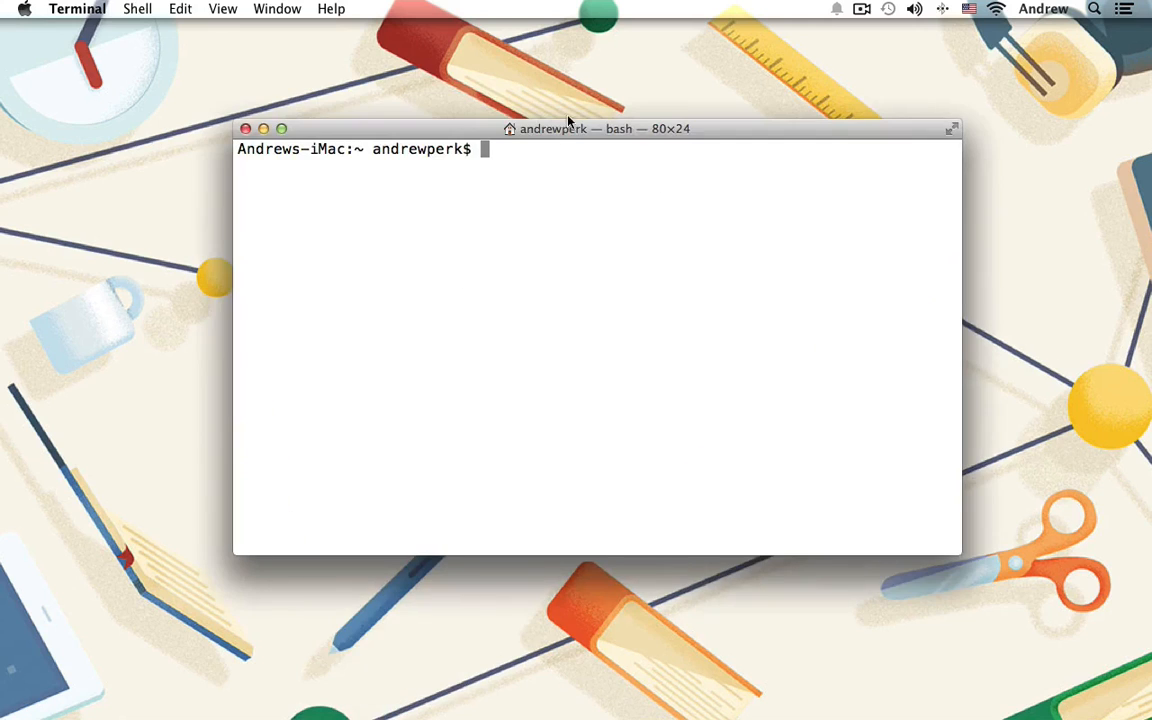
Step: From the Sites folder, run composer create-project symfony/framework-standard-edition cms/ '~2.5'
drag(597, 128, 568, 114)
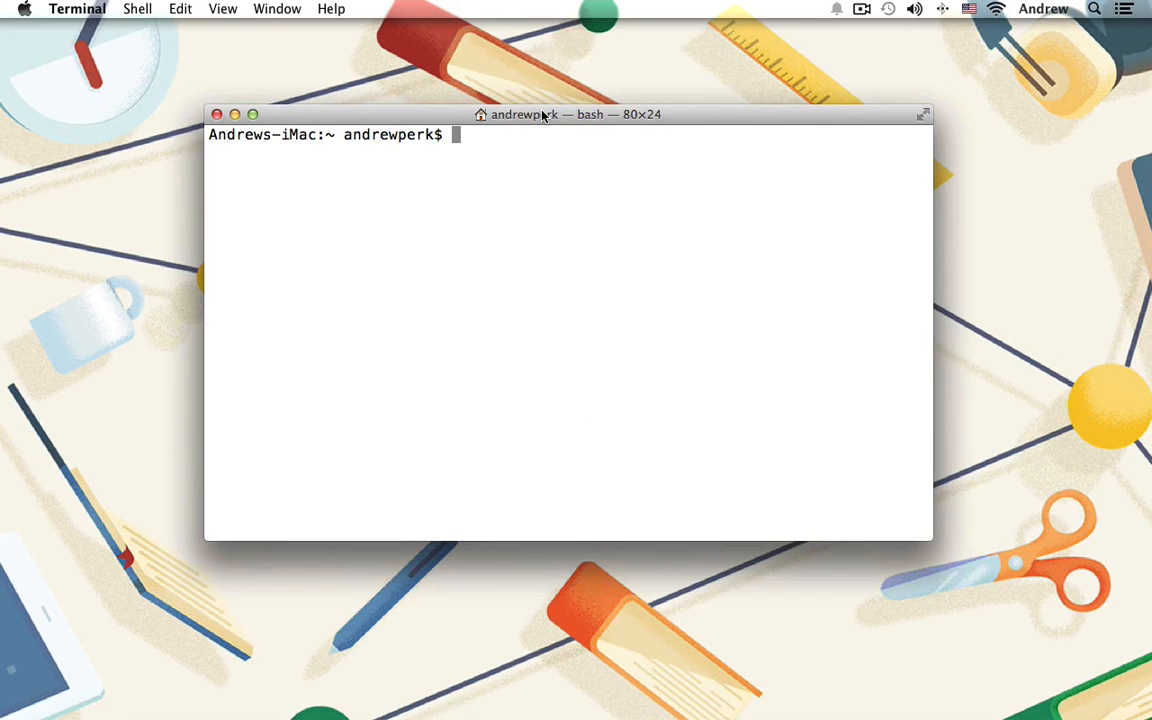
text(cd Sites)
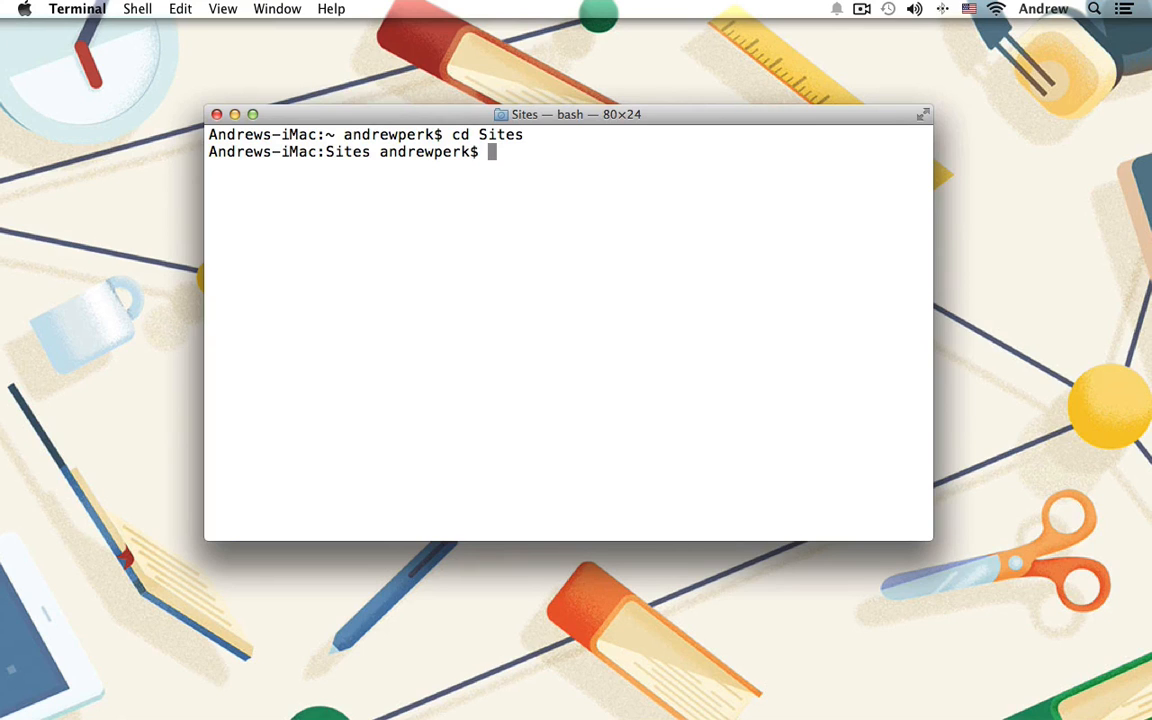
text(composer create)
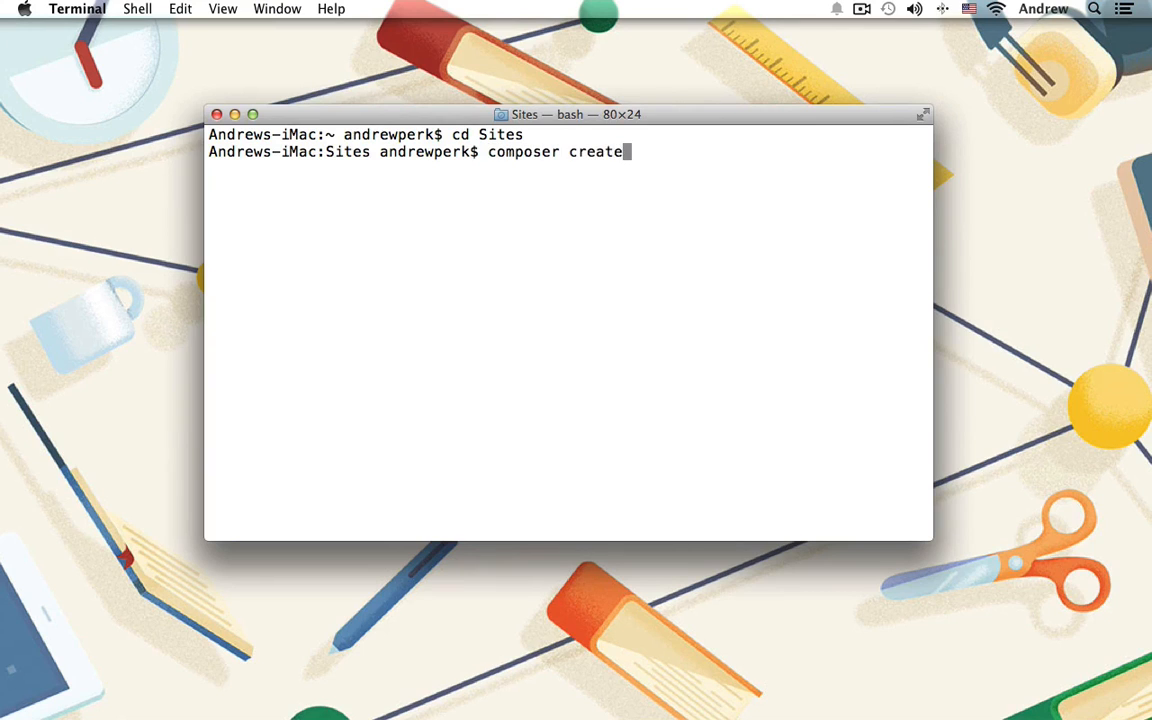
text(-project)
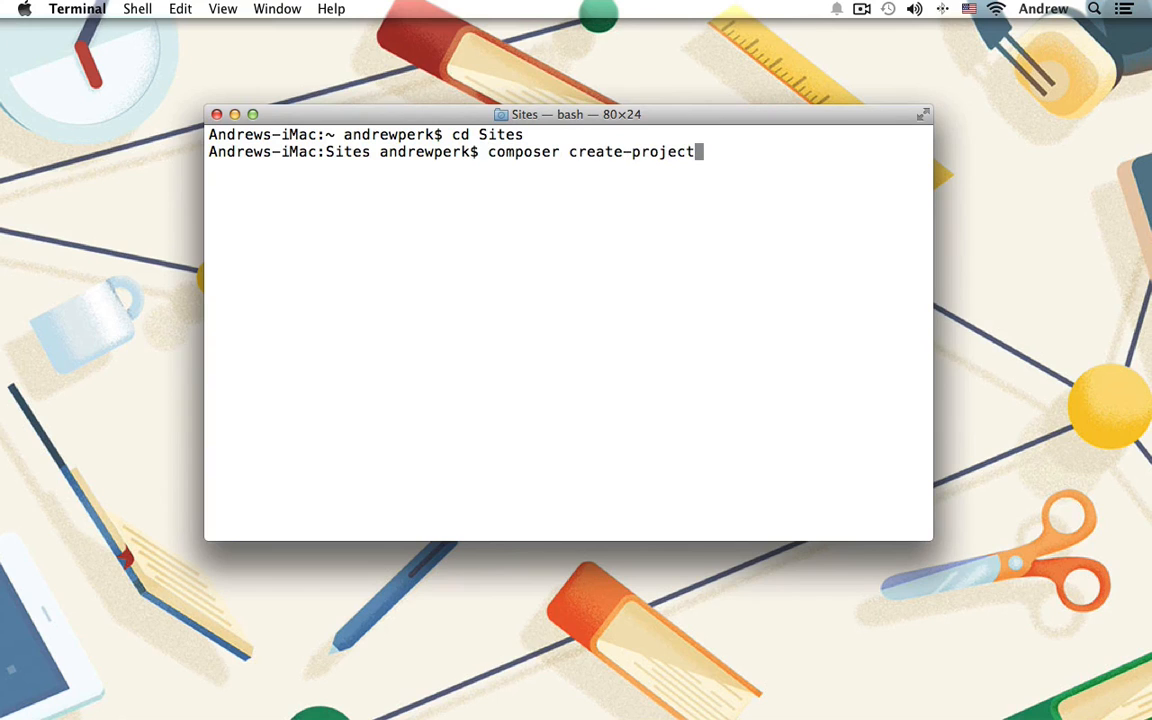
text(symfony)
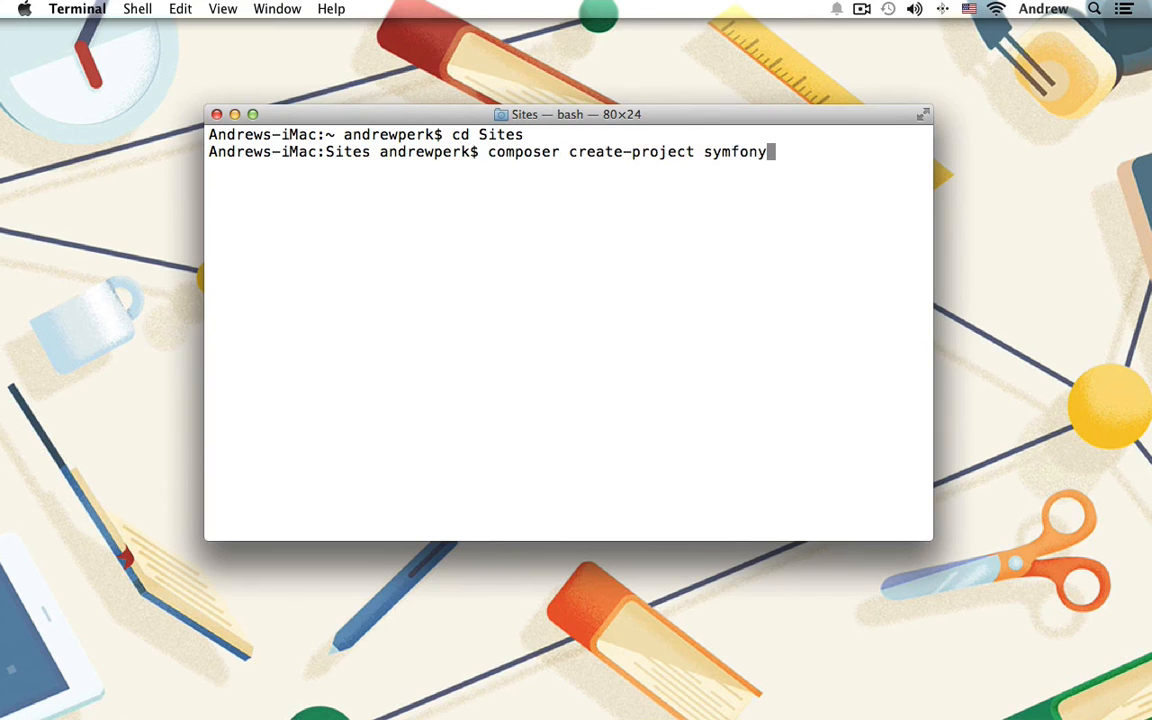
text(/framework-)
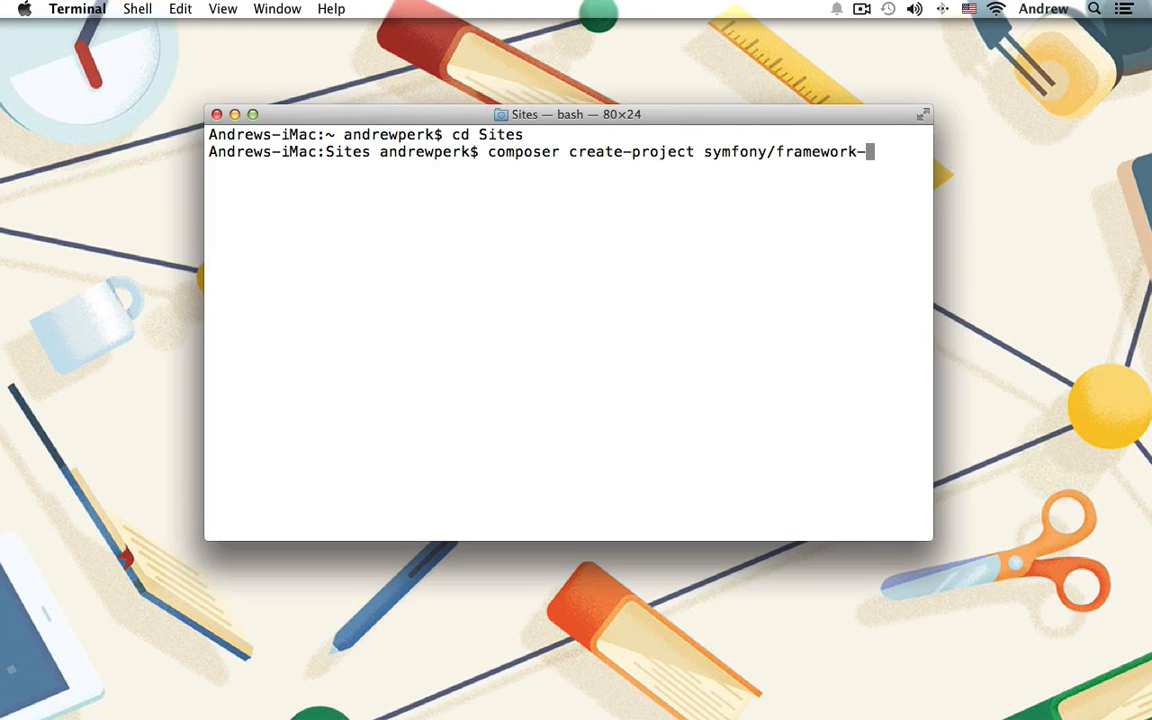
text(standard)
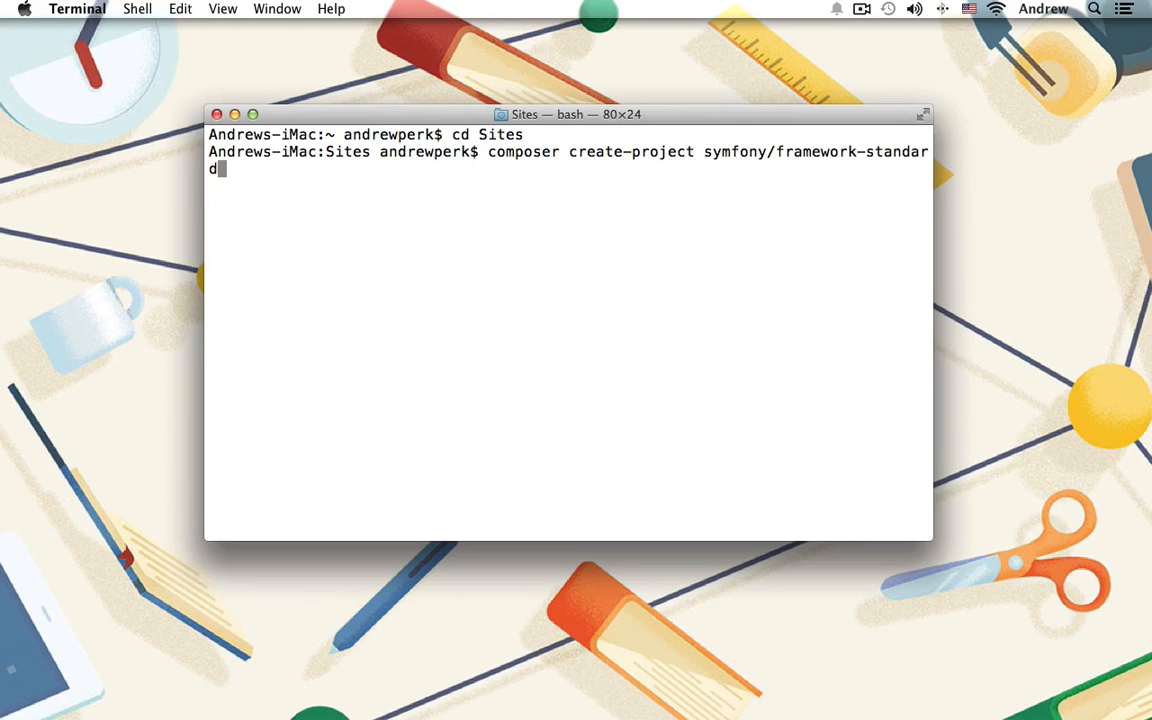
text(edition)
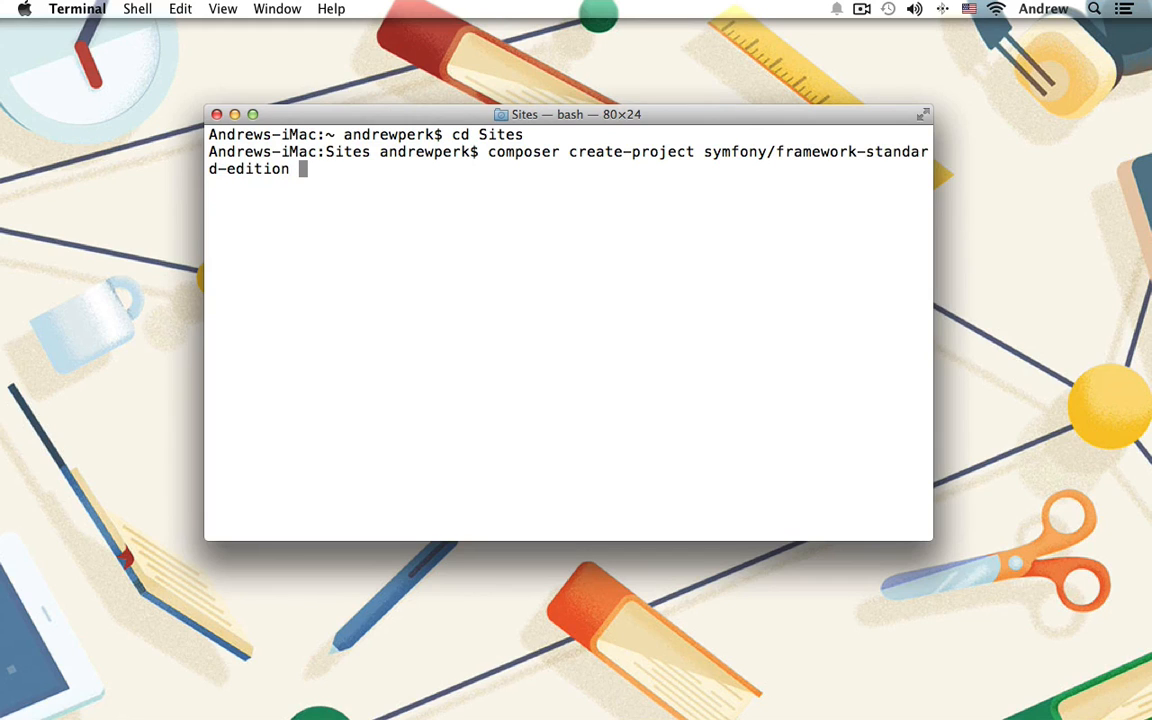
text(cms/)
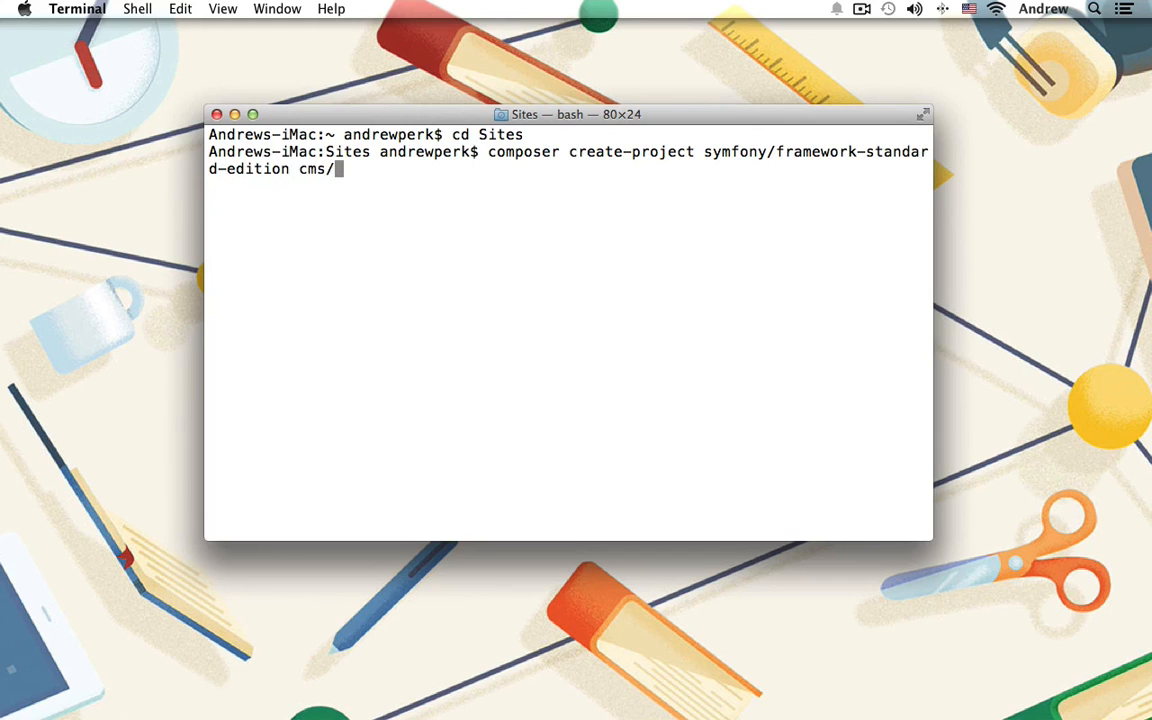
text('~2)
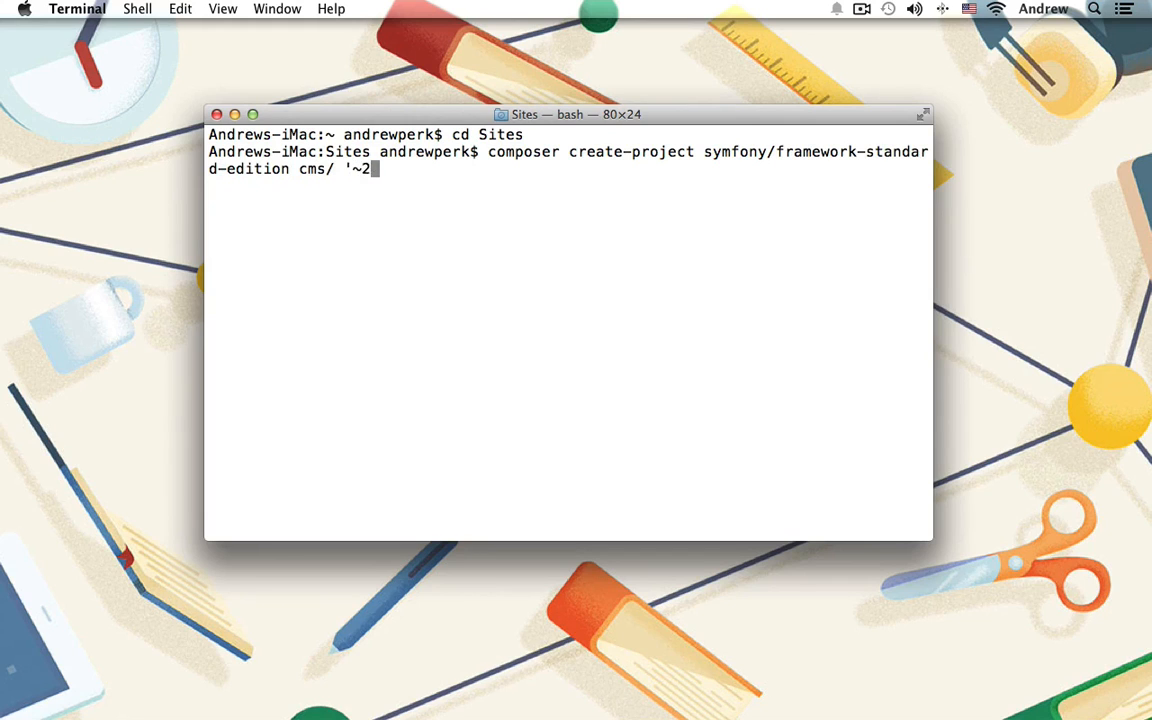
text(.5')
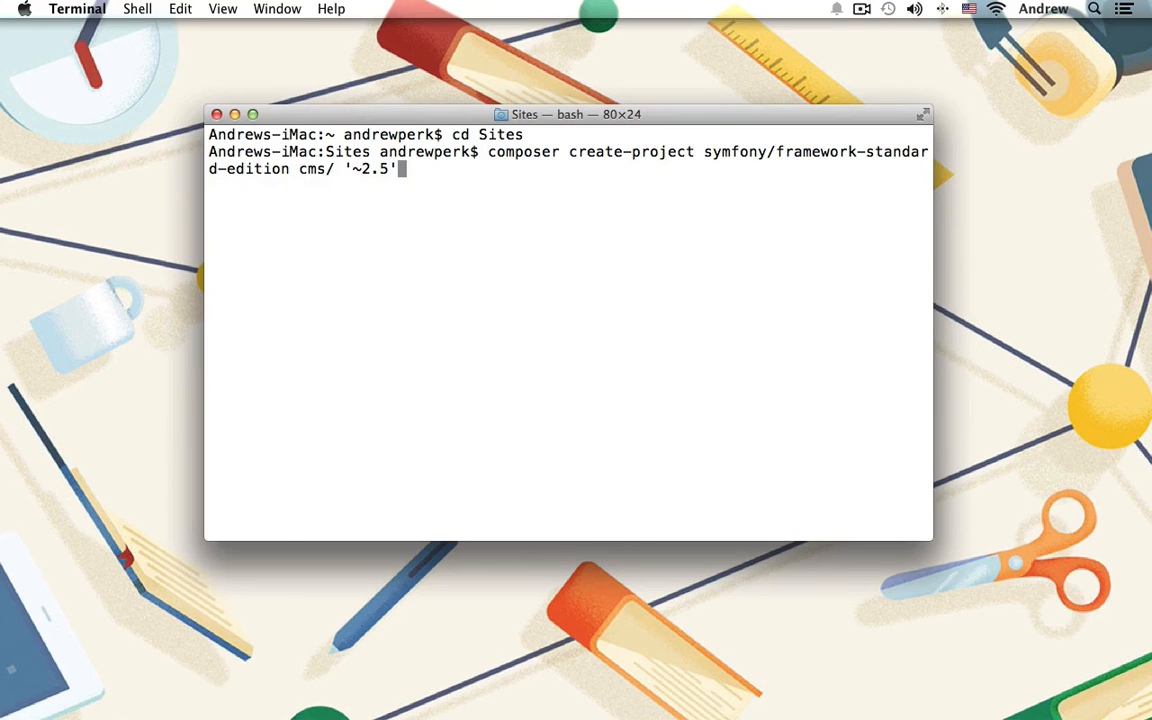
key(enter)
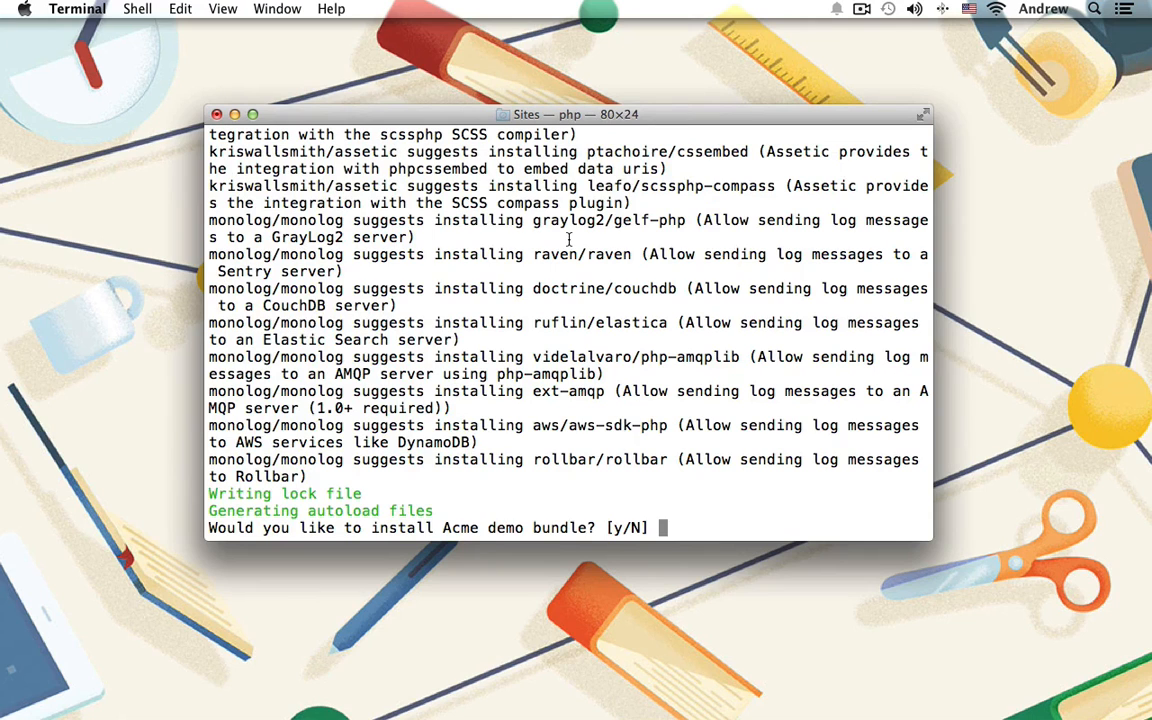
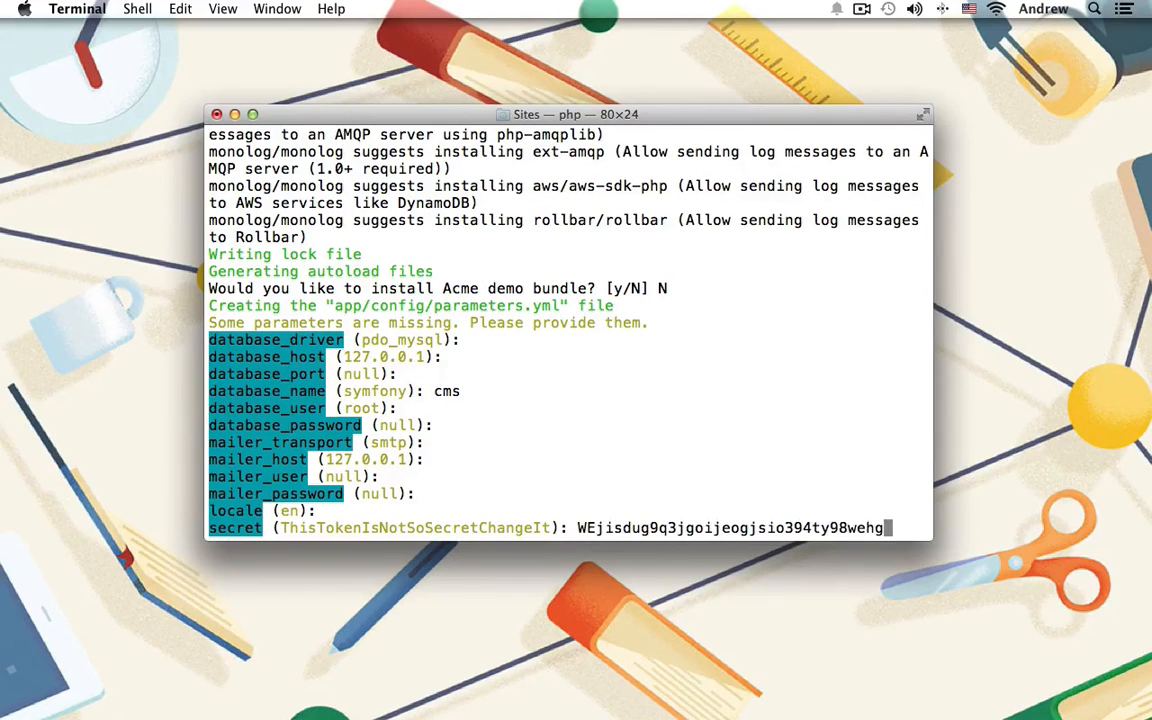
Step: Decline the Acme demo bundle, set database_name to cms, and enter a custom secret
key(enter)
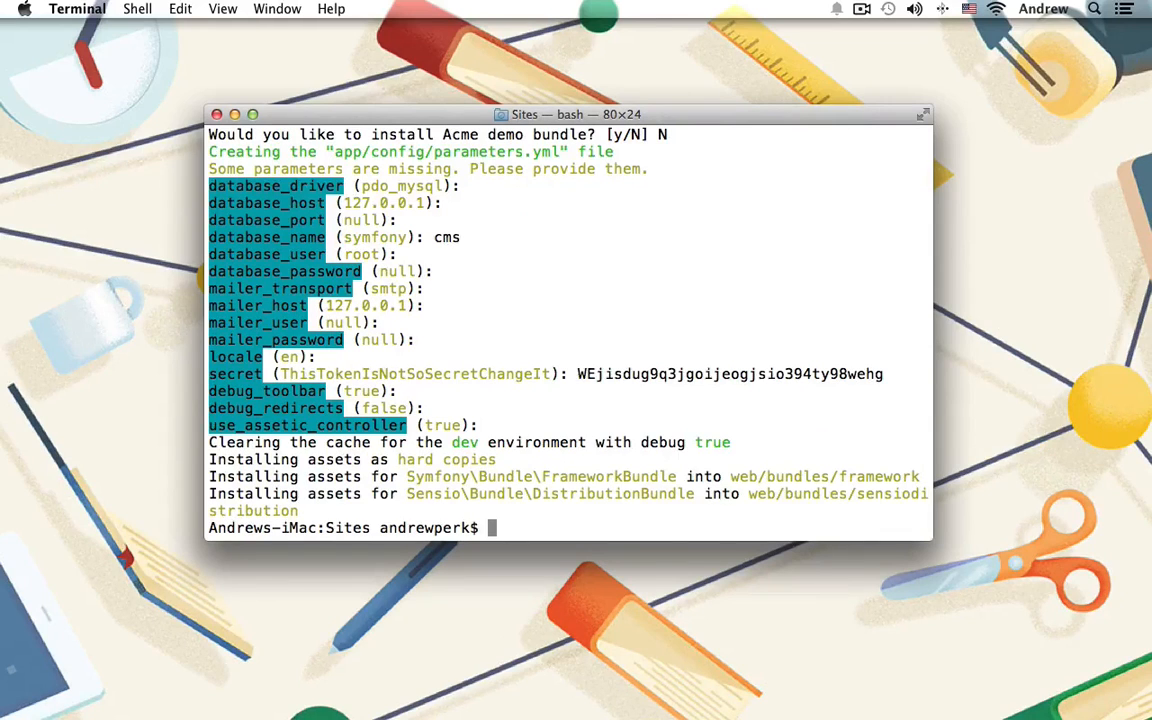
Step: Enter the cms project and run php app/check.php to verify Symfony2 requirements
text(c)
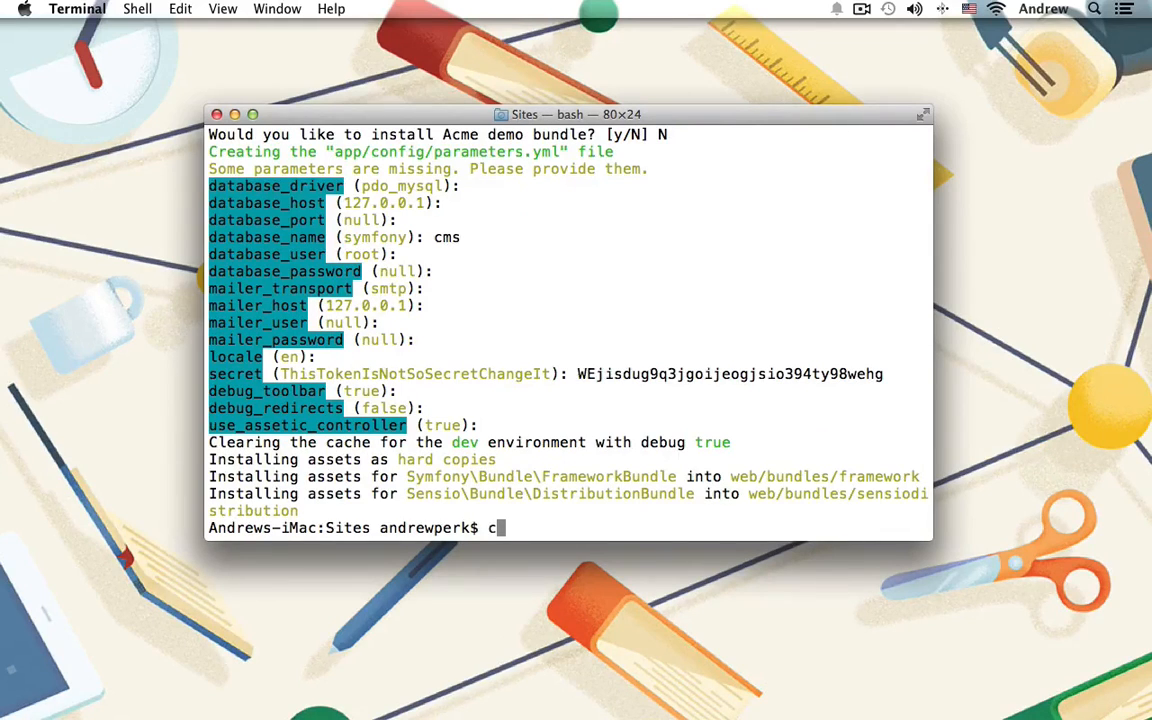
text(d cms)
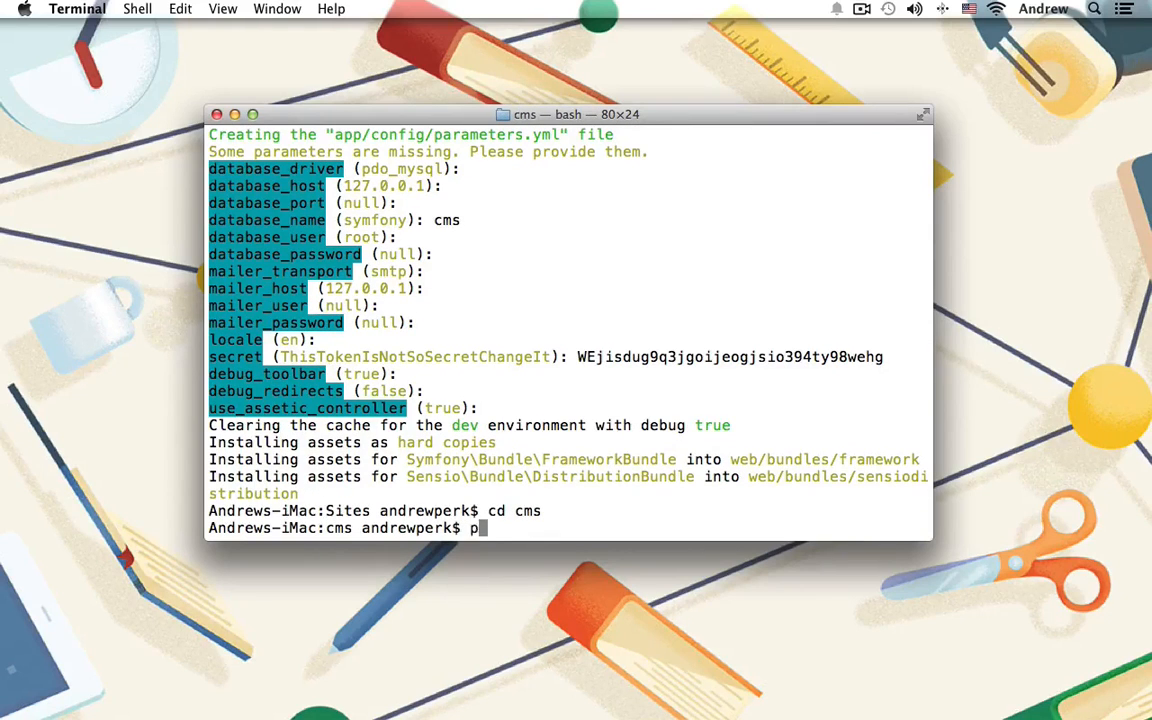
text(hp app/check.)
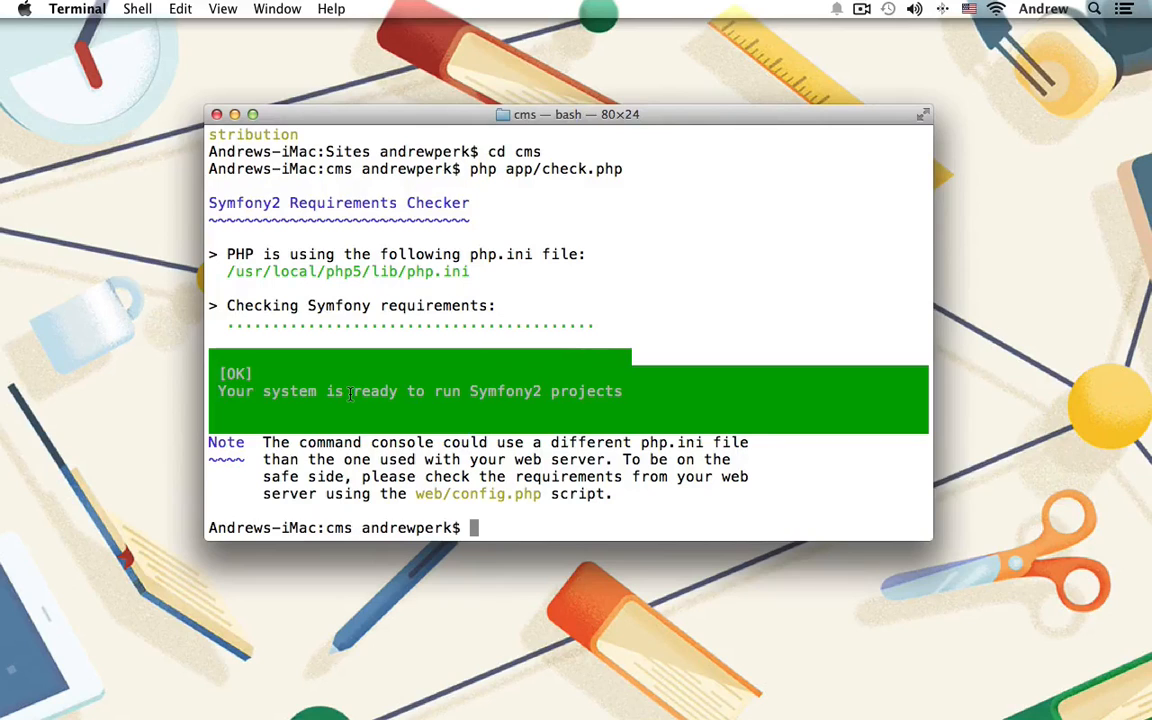
text(php app/console doct)
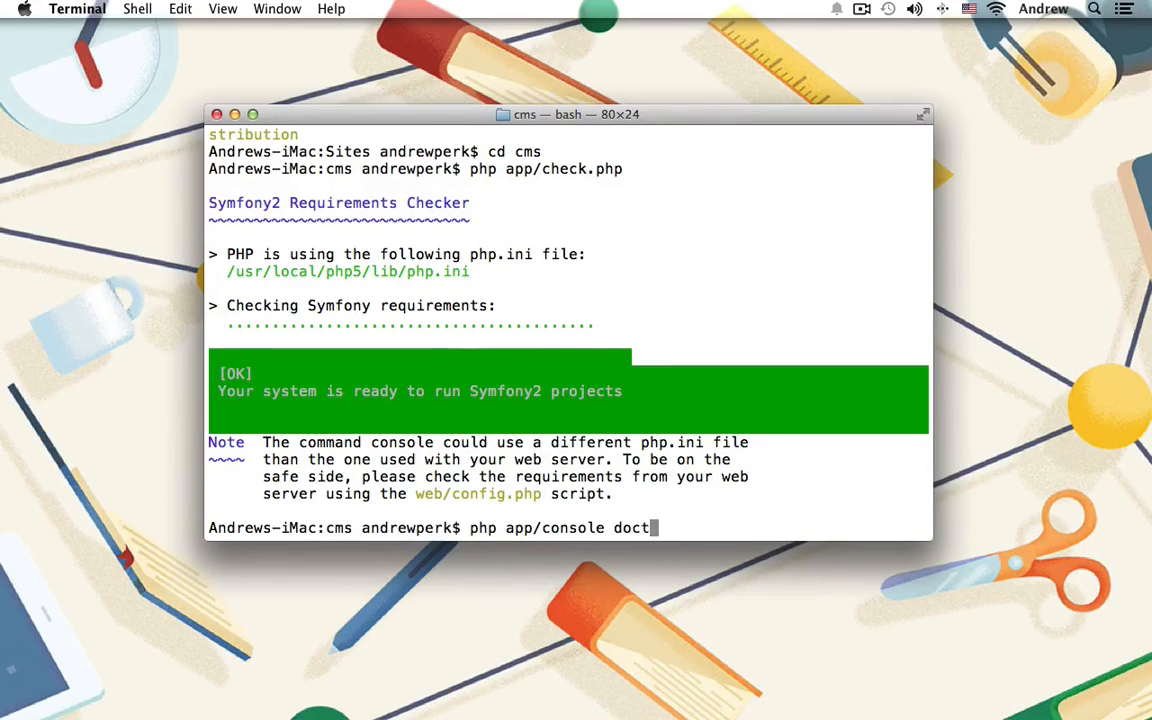
Step: Create the cms database with php app/console doctrine:database:create
text(rine:databa)
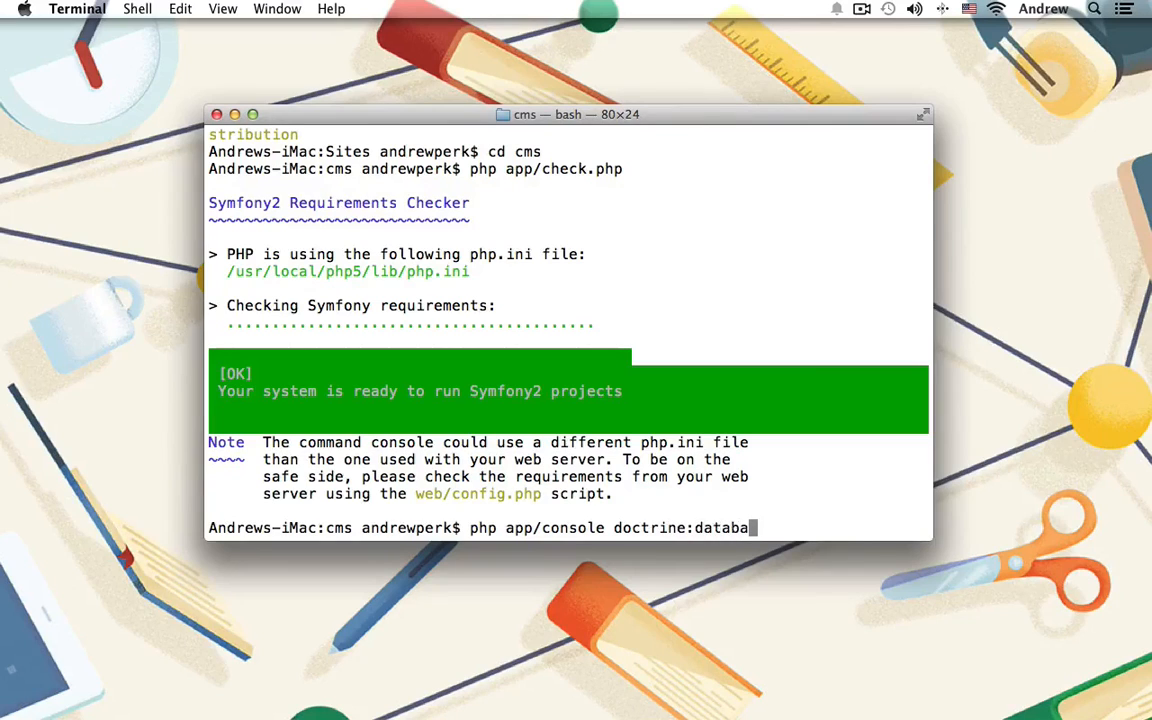
text(se:create)
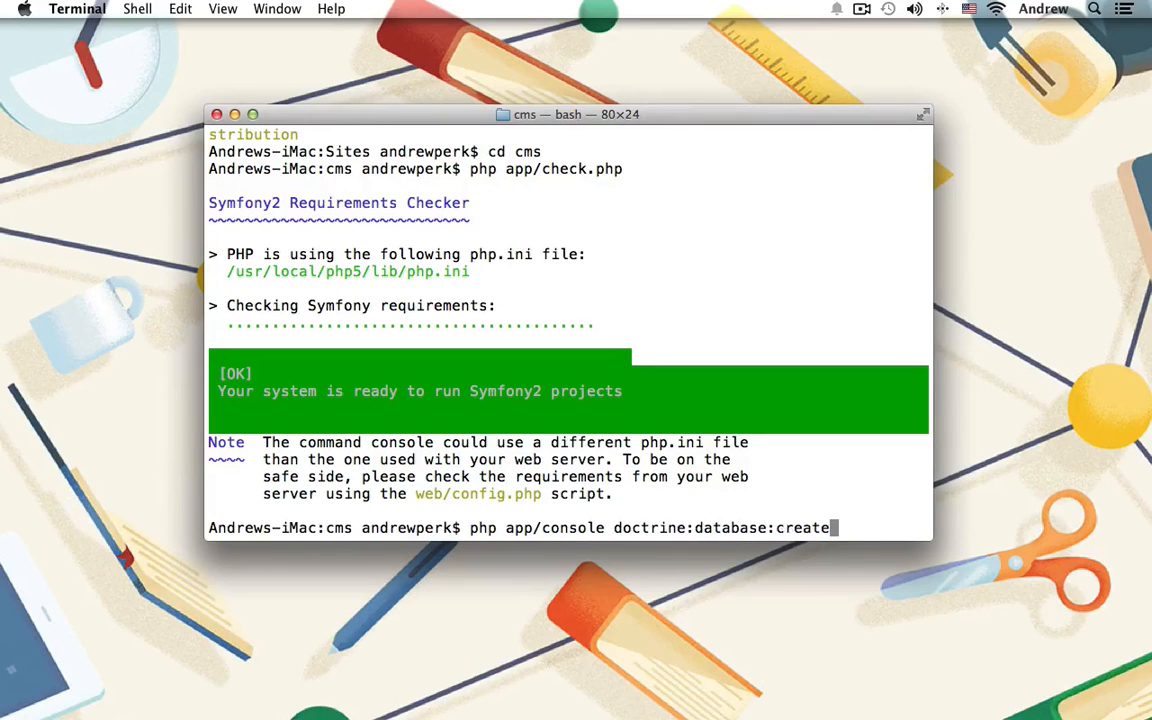
key(Return)
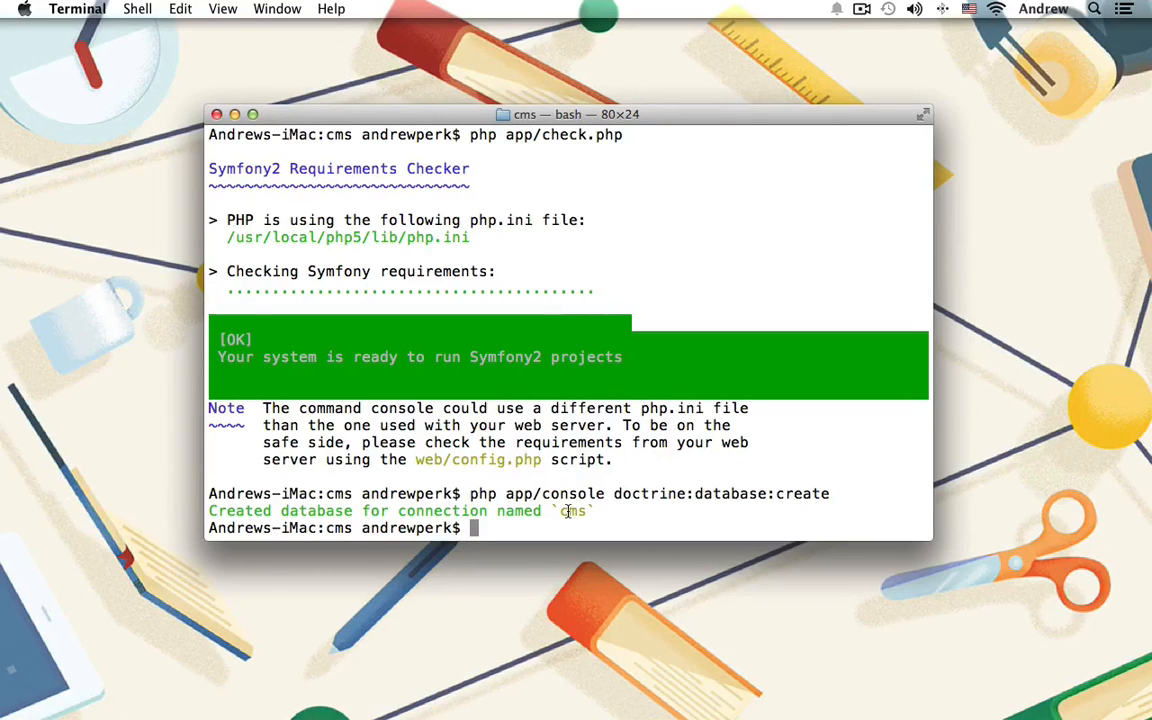
Step: Generate Custom/CMSBundle in yml format, accepting the default directory structure and routing update
text(php app/co)
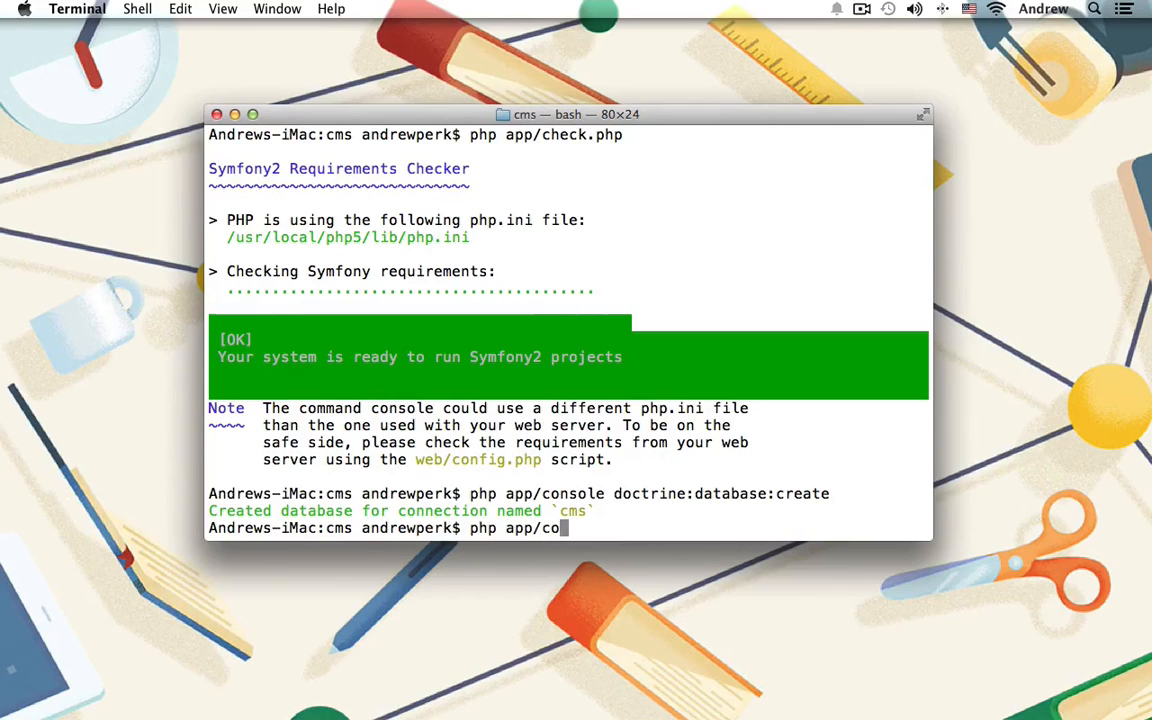
text(nsole generate)
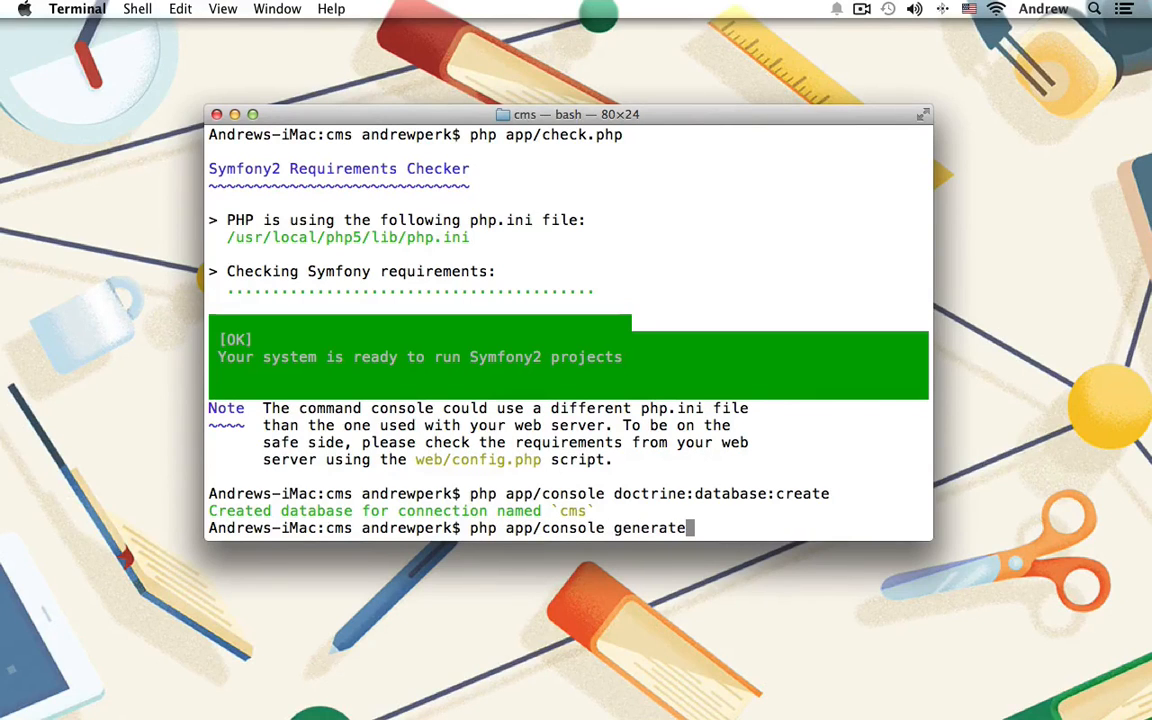
text(:bundle)
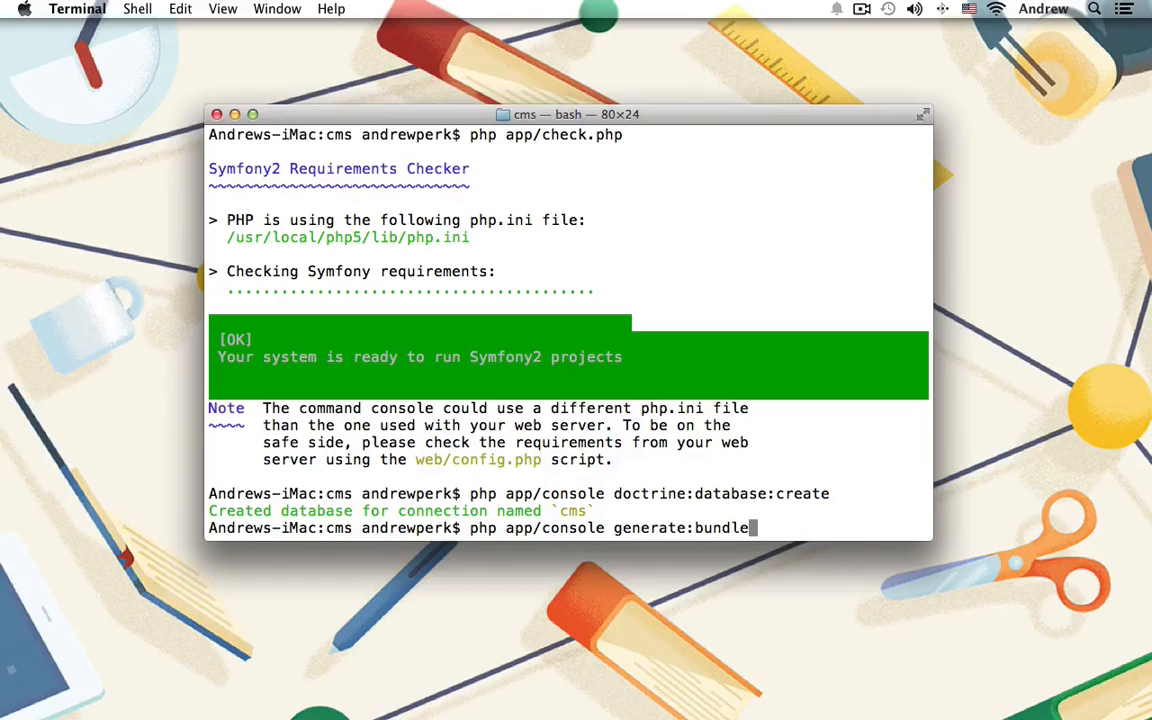
text(--namespace=)
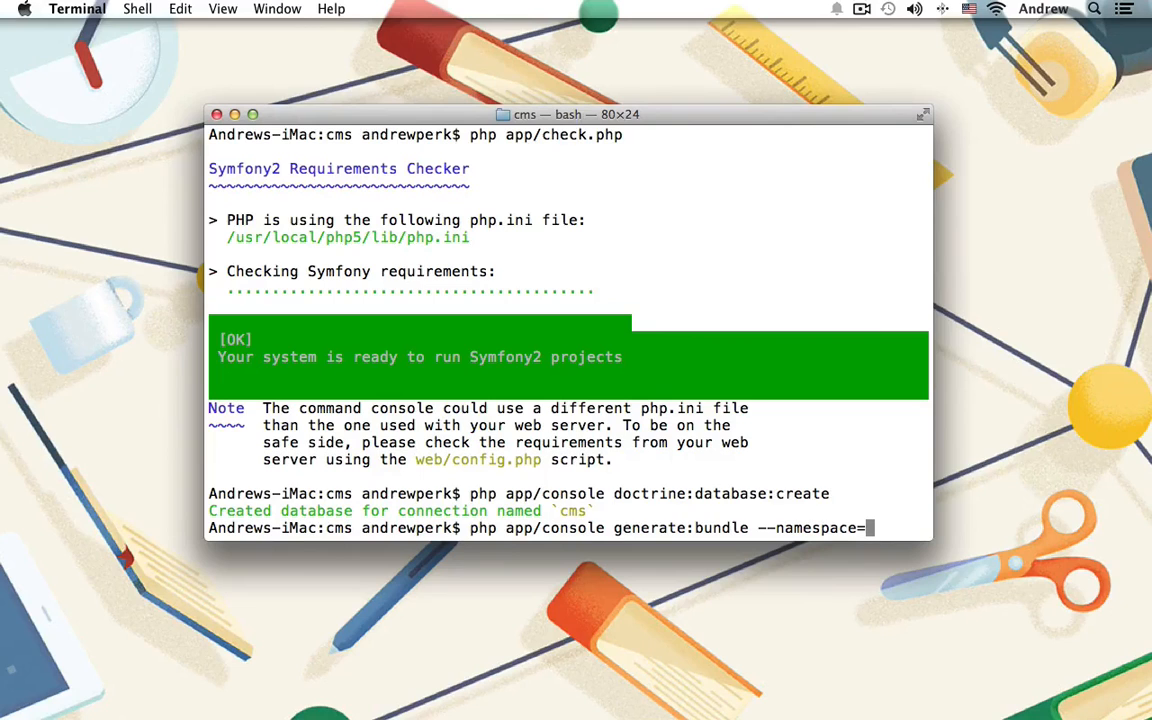
text(Custom/)
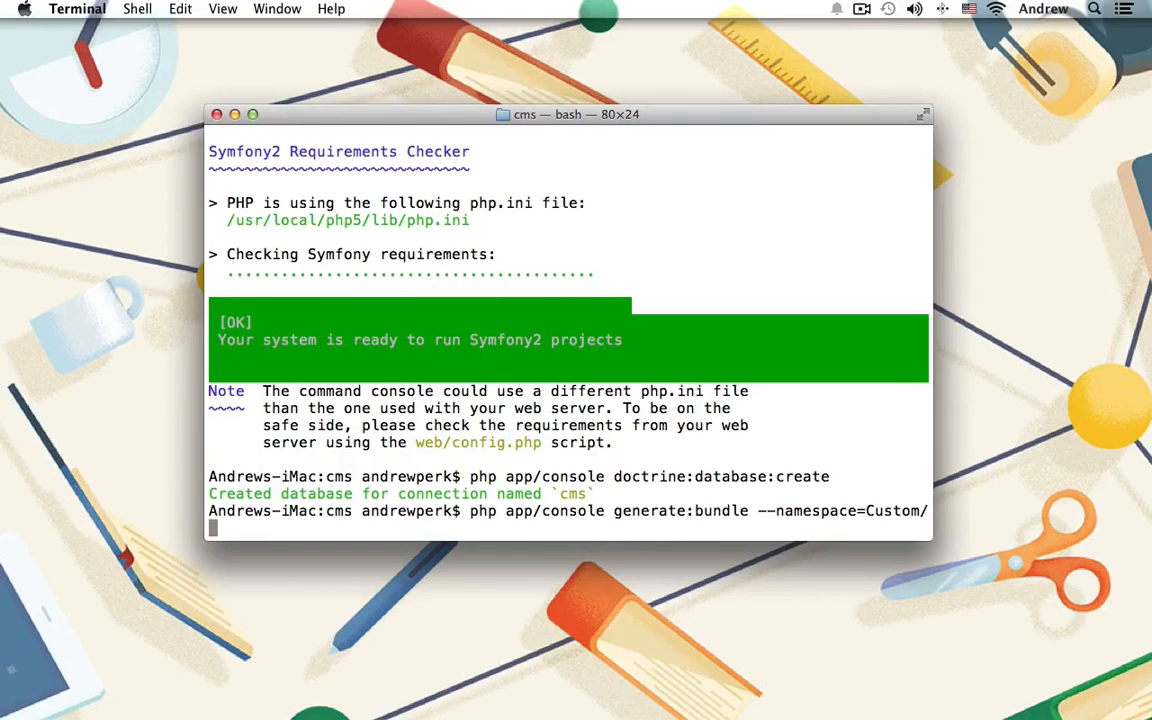
text(CMSBu)
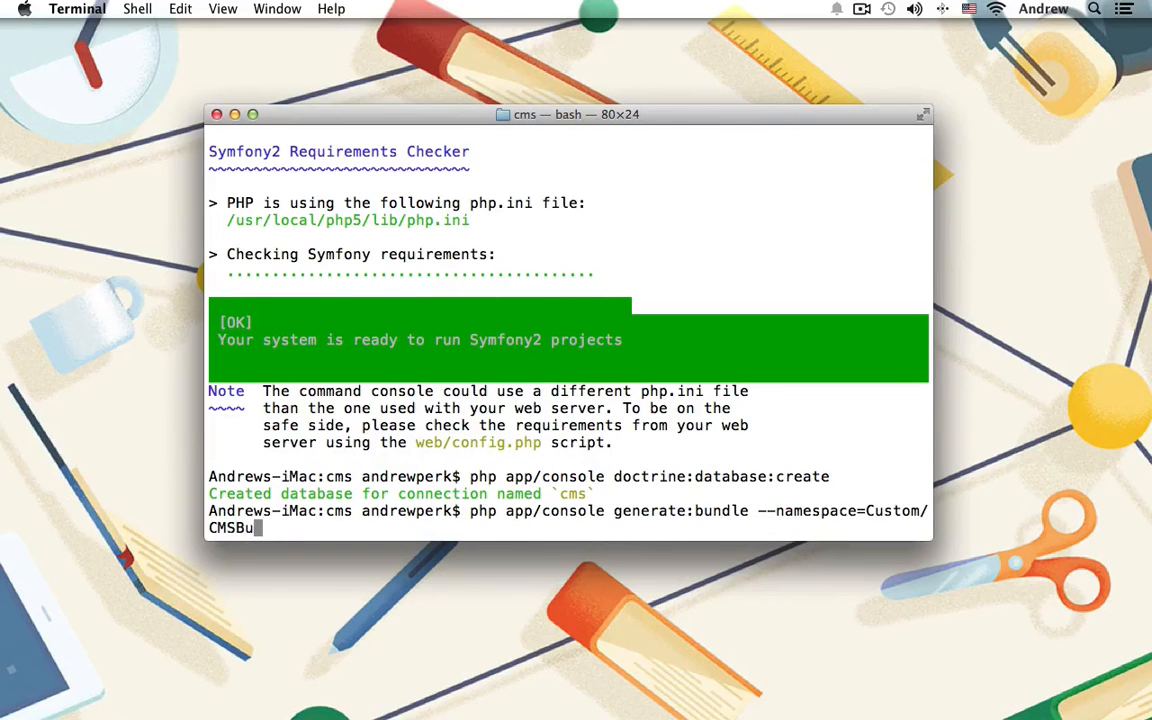
text(ndle)
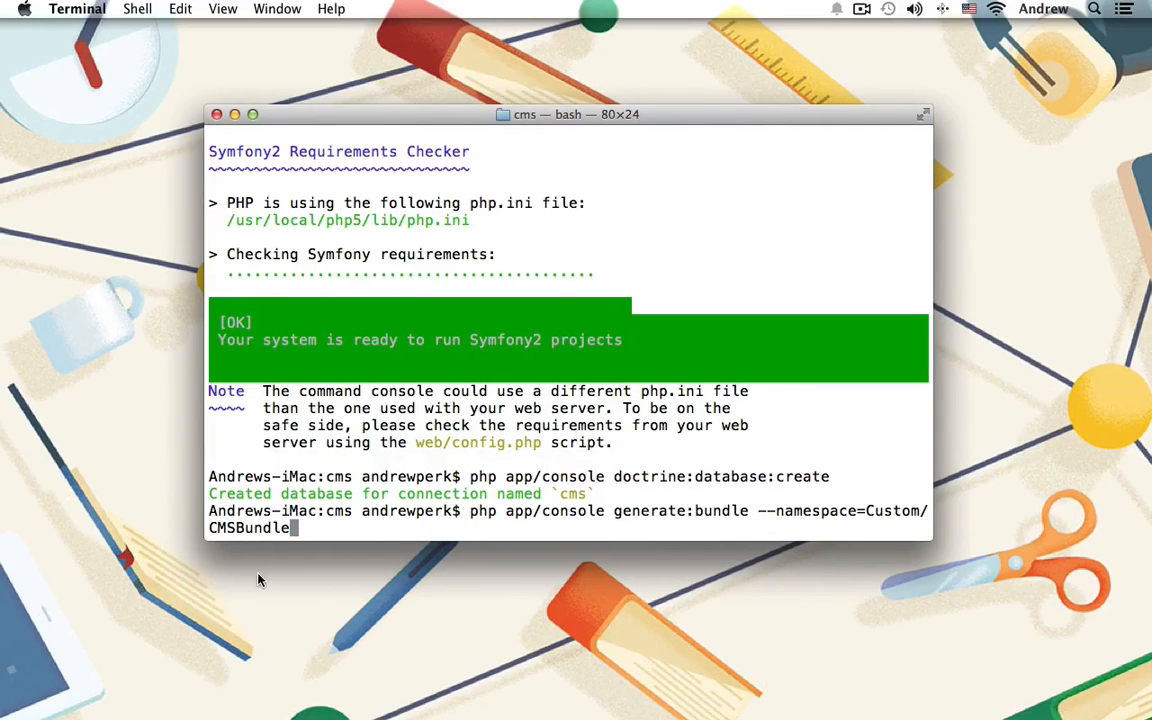
text(--)
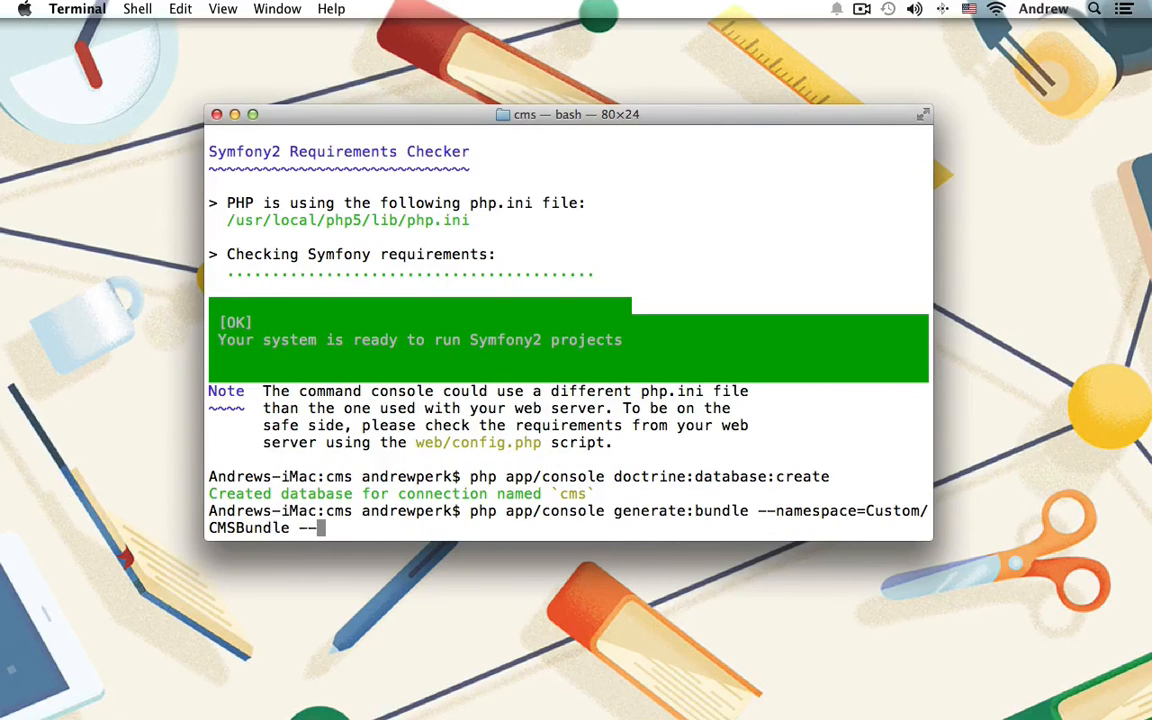
text(format=yml)
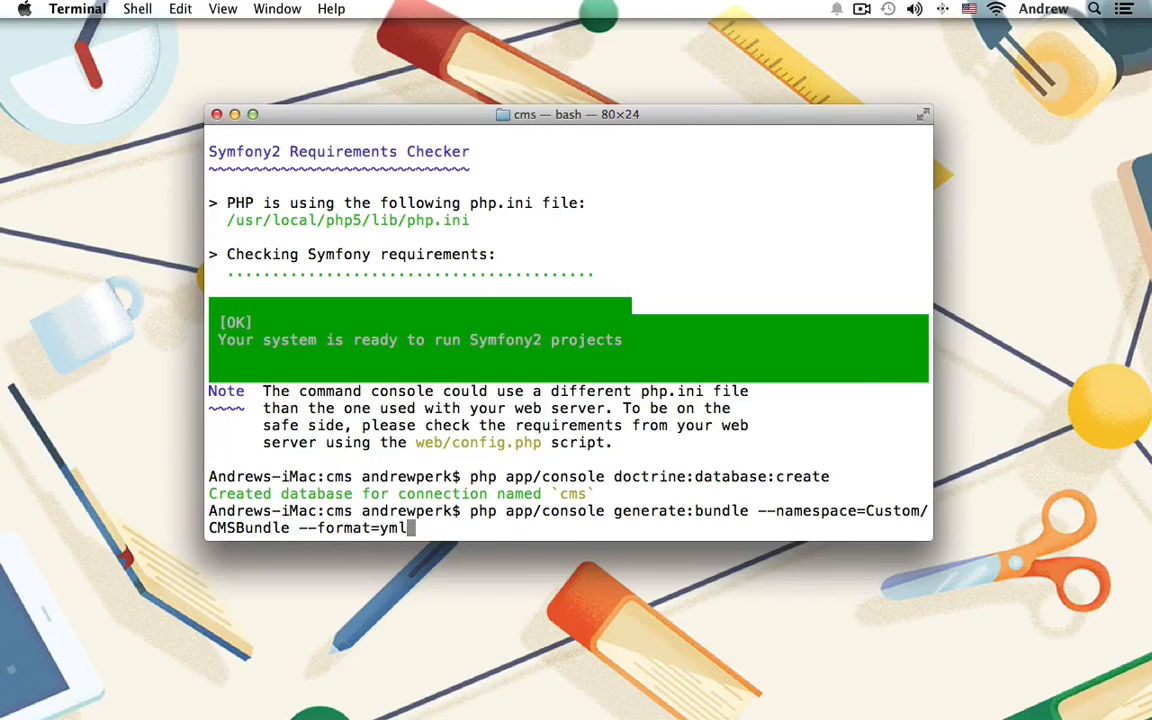
key(enter)
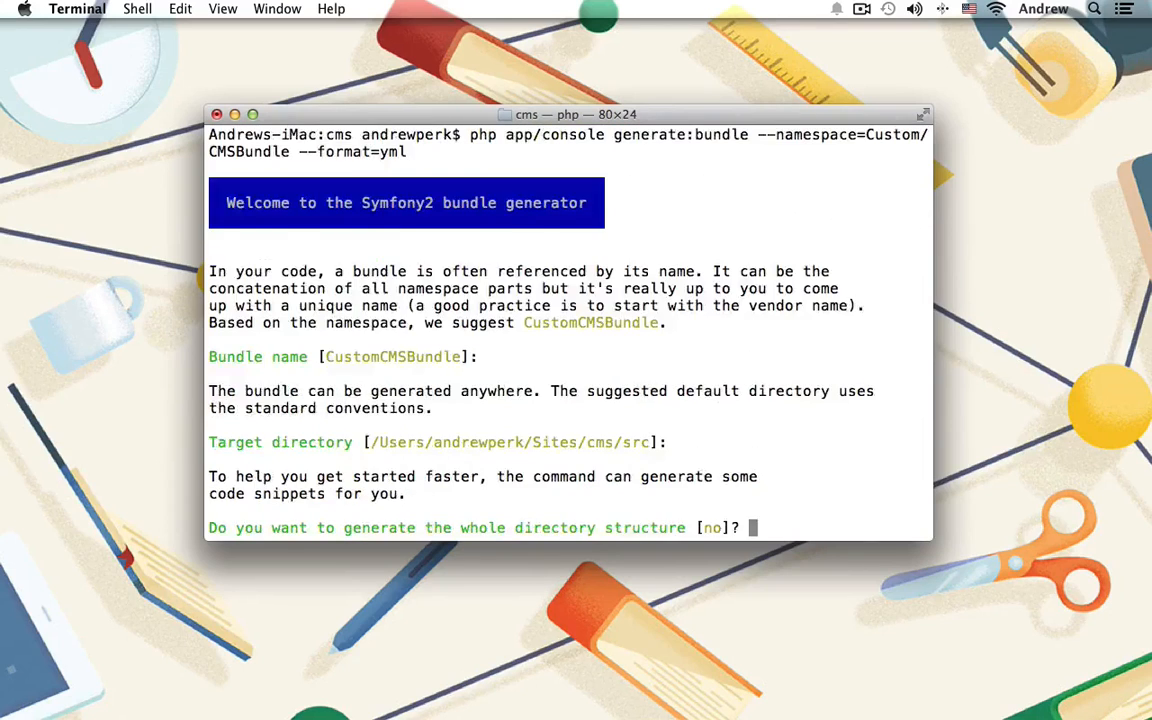
key(enter)
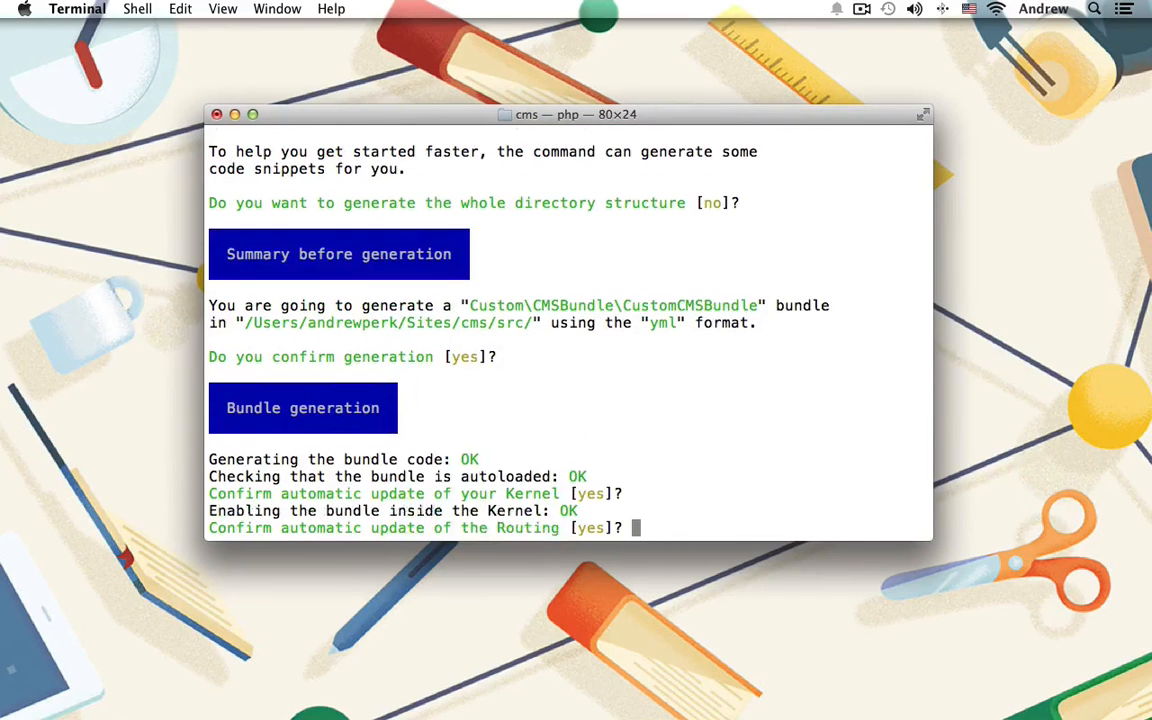
key(enter)
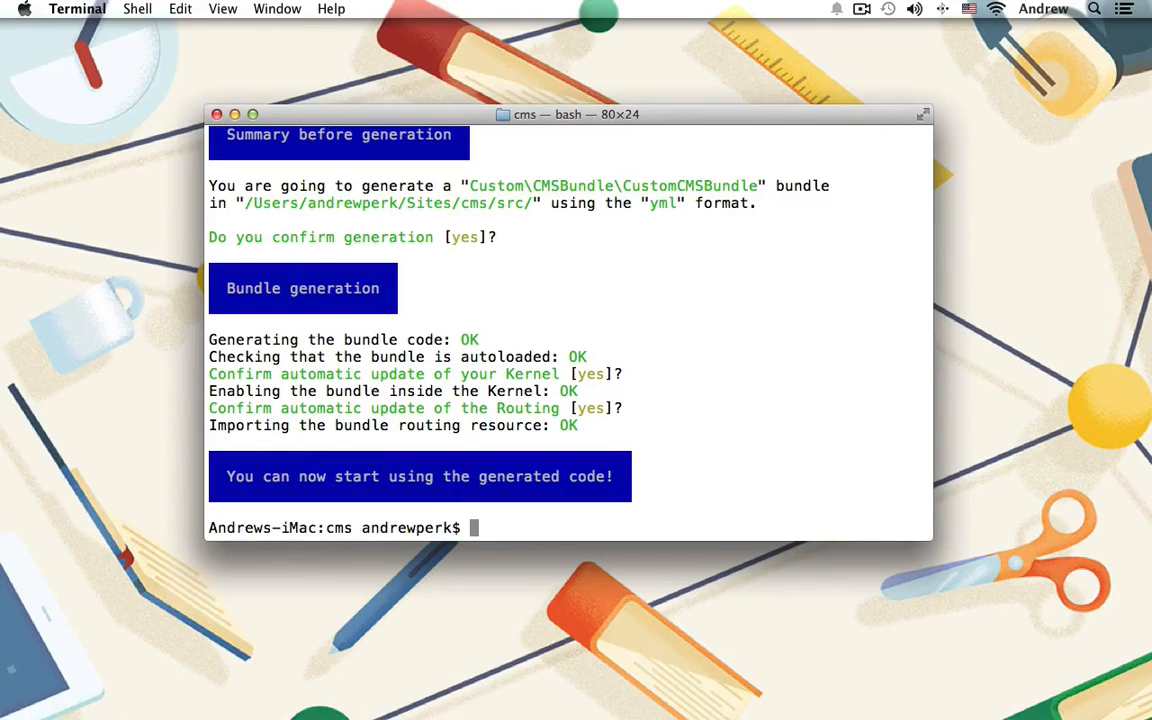
Step: Enter php app/console server:run to start the cms development server
text(php)
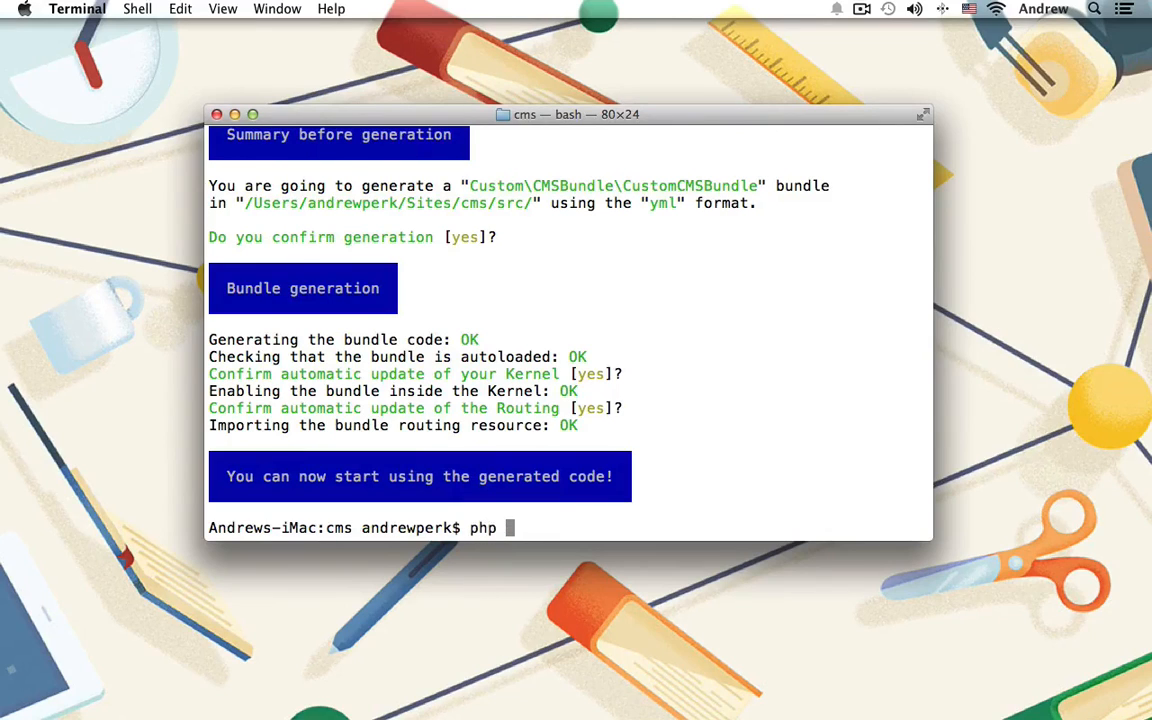
text(app/console serv)
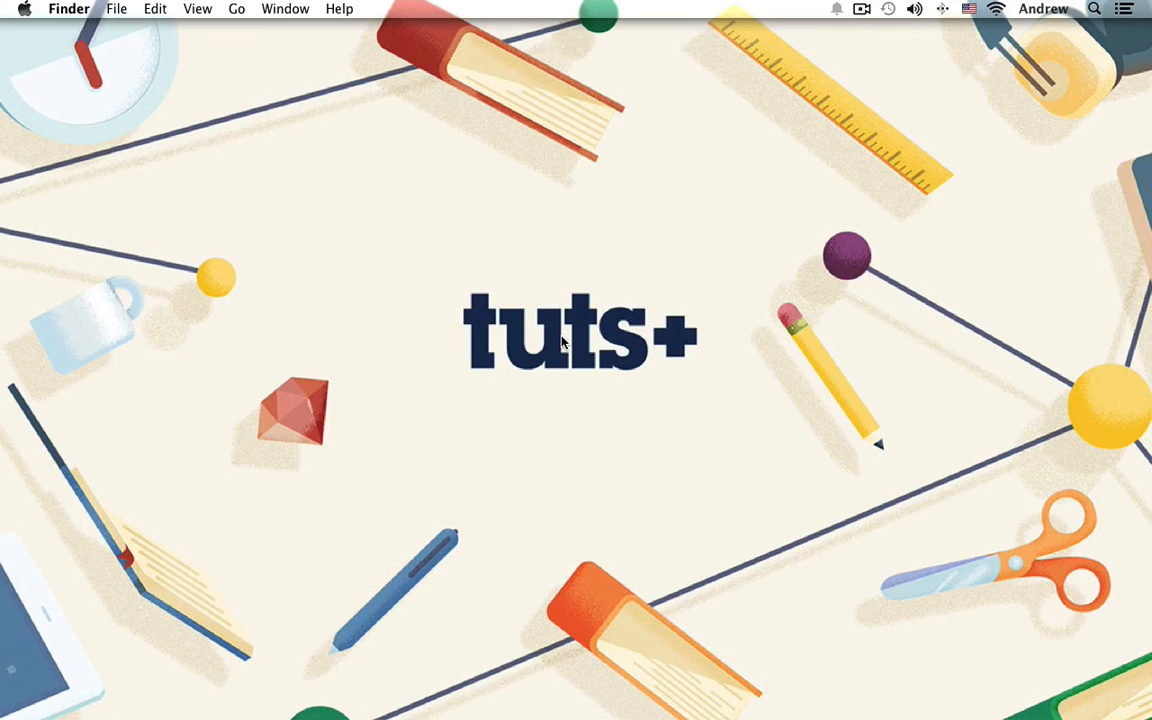
mouse_move(660, 382)
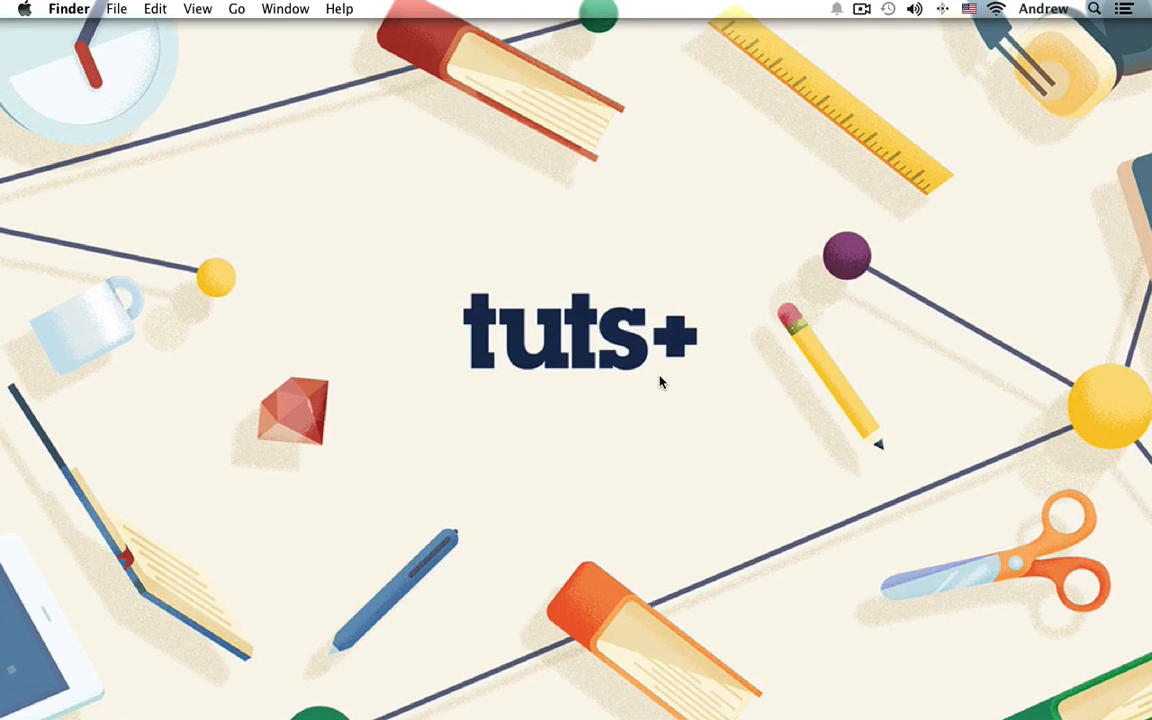